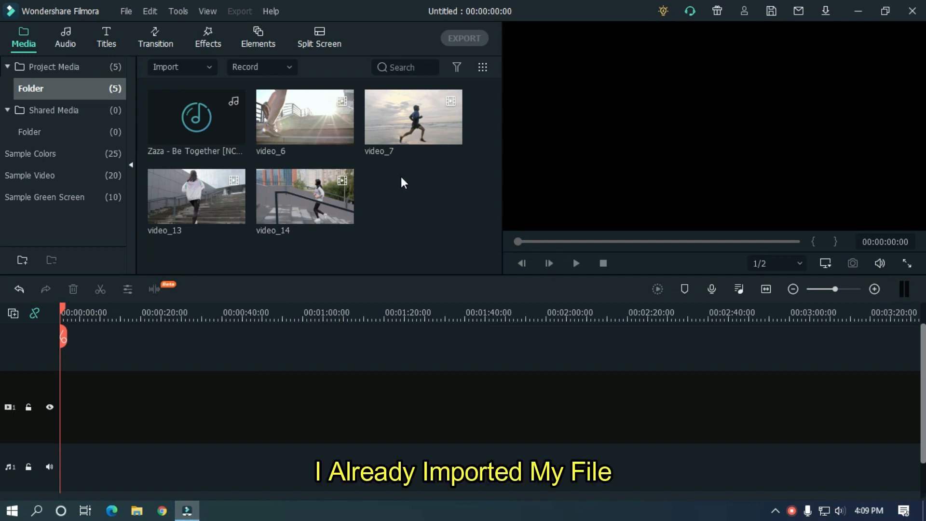
mouse_move(337, 246)
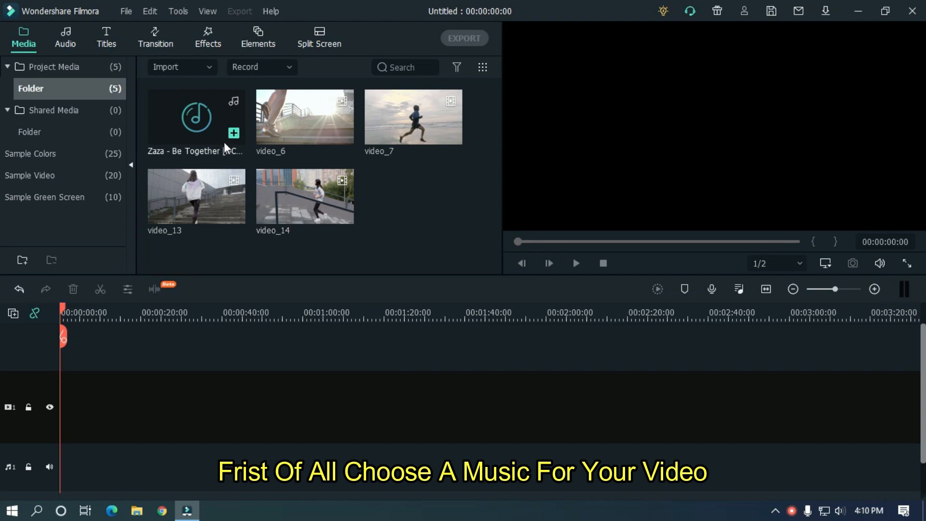
mouse_move(202, 127)
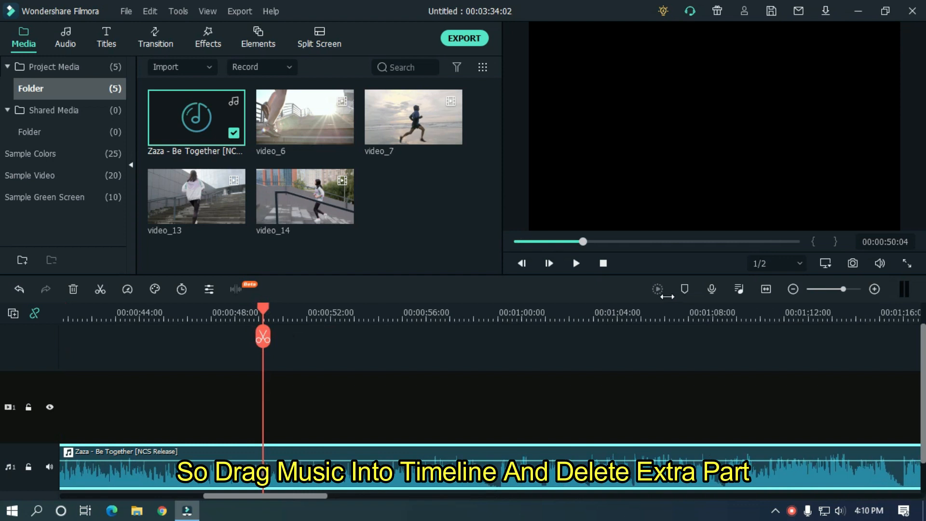
- Place the Zaza - Be Together music on the audio track and play it from the start
drag(263, 308, 369, 308)
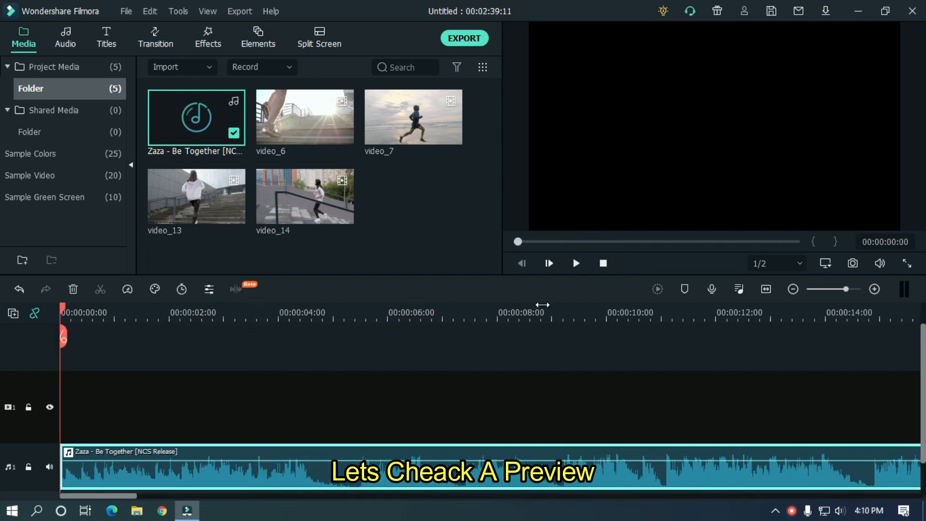
click(574, 263)
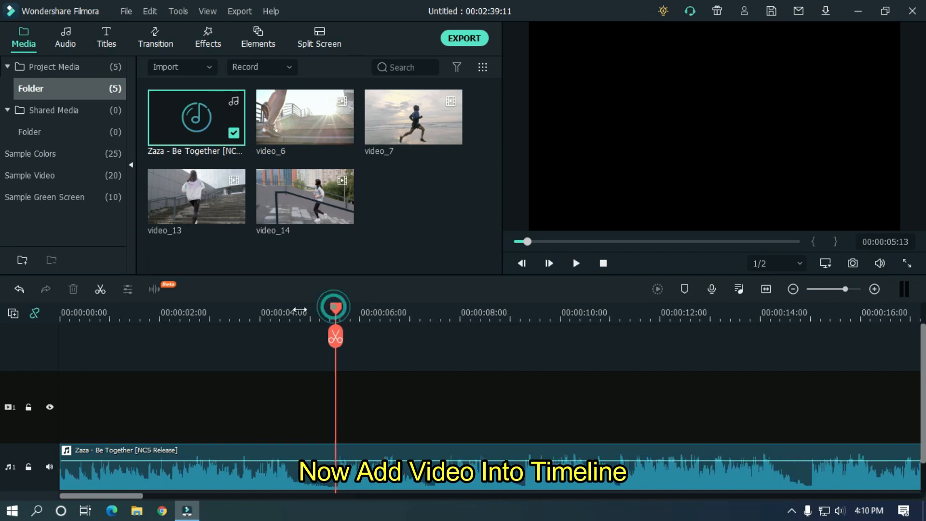
- Split video_6 on the beat near 5 s and 5 frames later, then add video_7 split 5 frames in
click(304, 116)
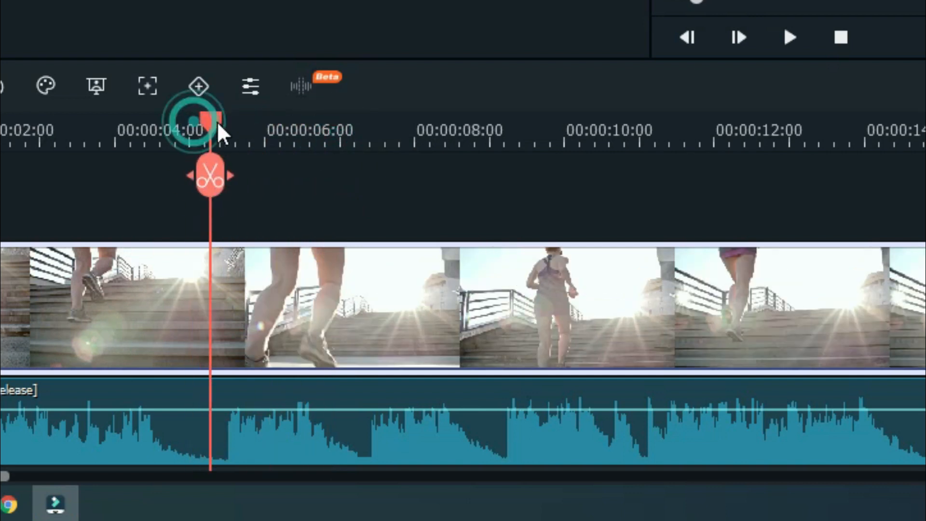
drag(207, 118, 229, 118)
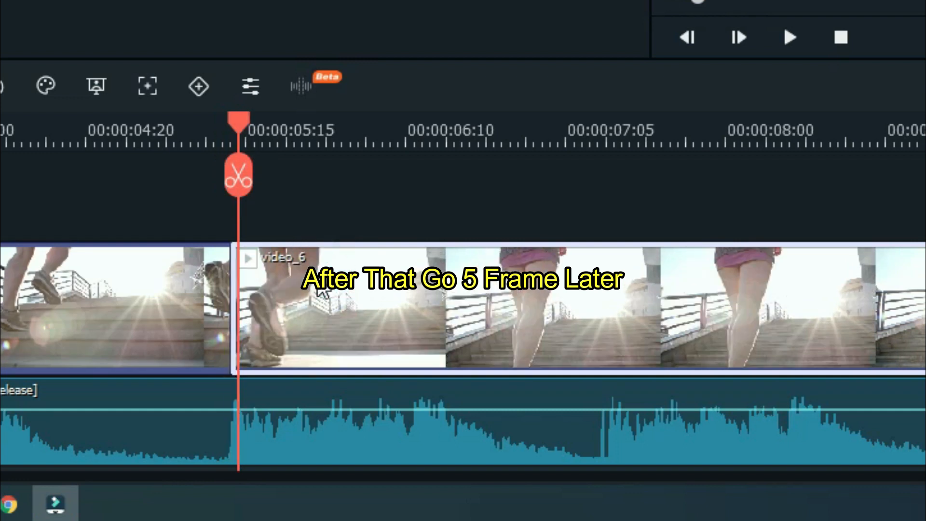
key(Right)
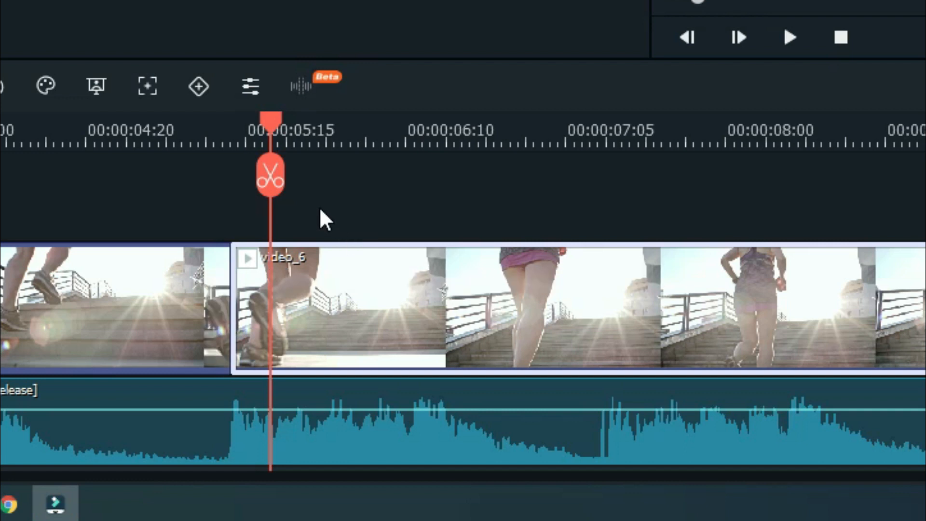
click(270, 173)
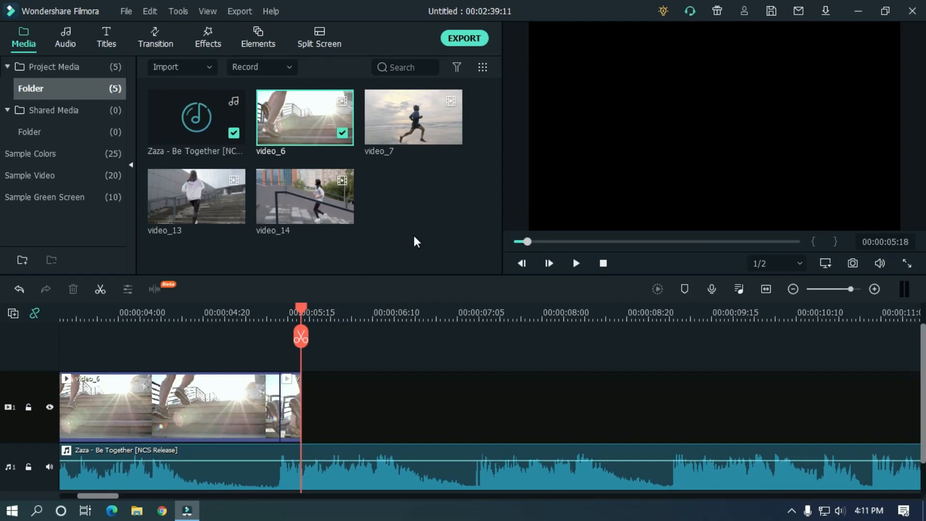
click(412, 116)
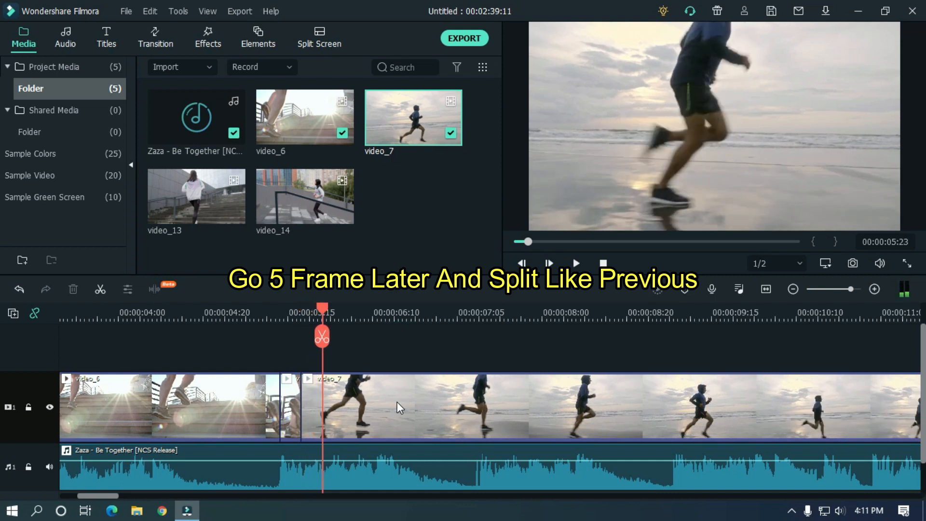
click(321, 336)
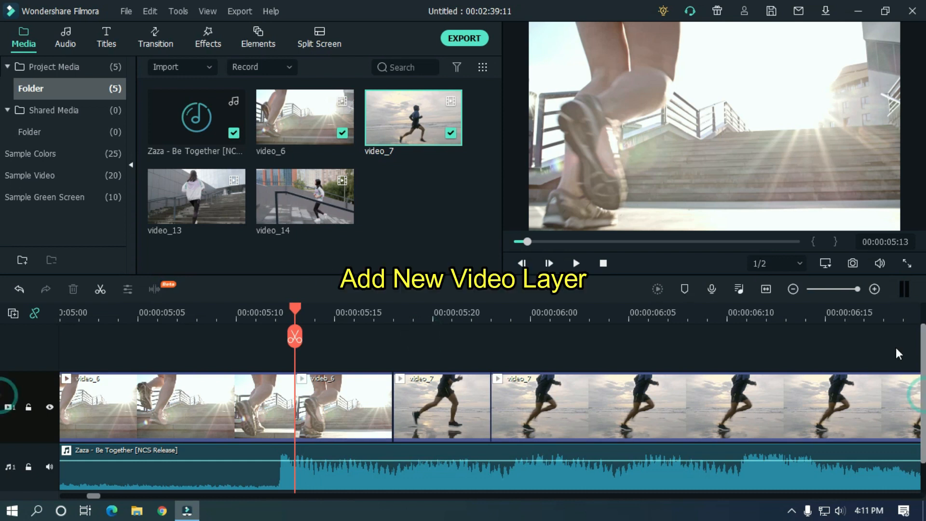
- Add a second video track and copy the short split piece to place on it
click(13, 313)
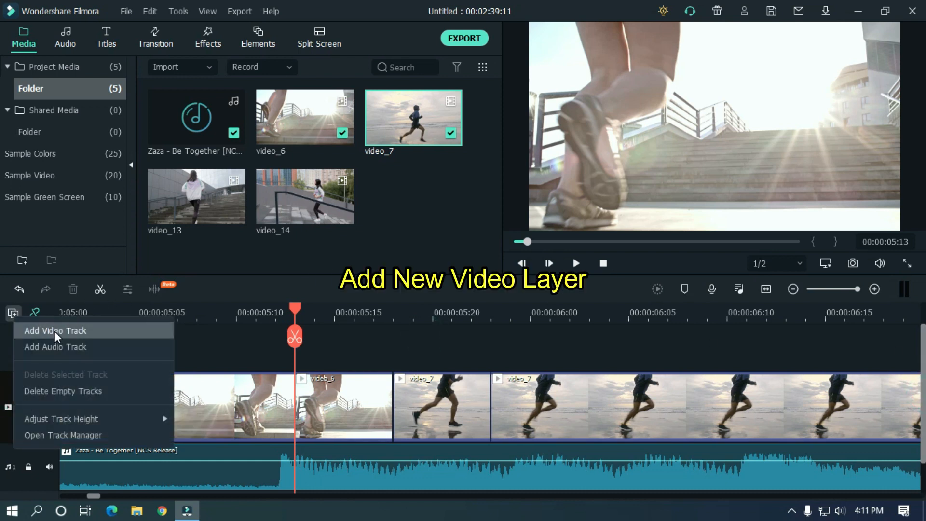
click(55, 330)
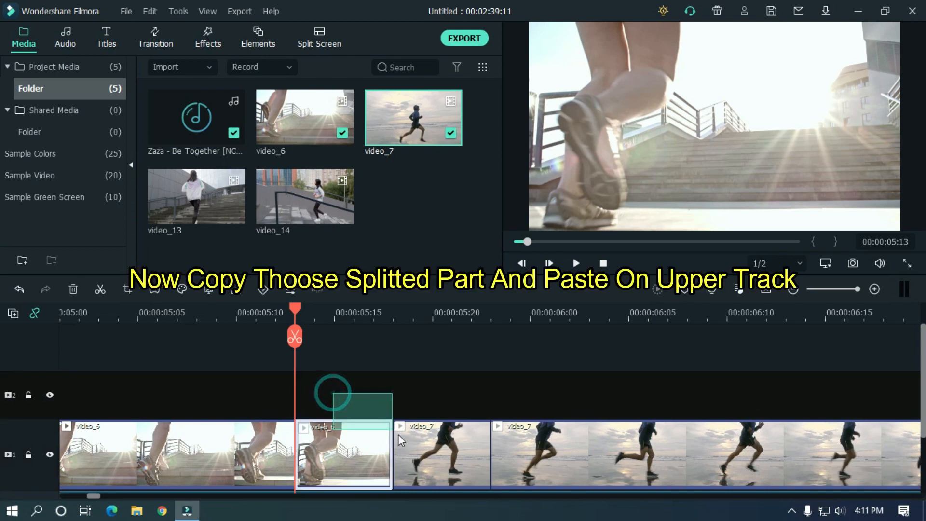
right_click(441, 453)
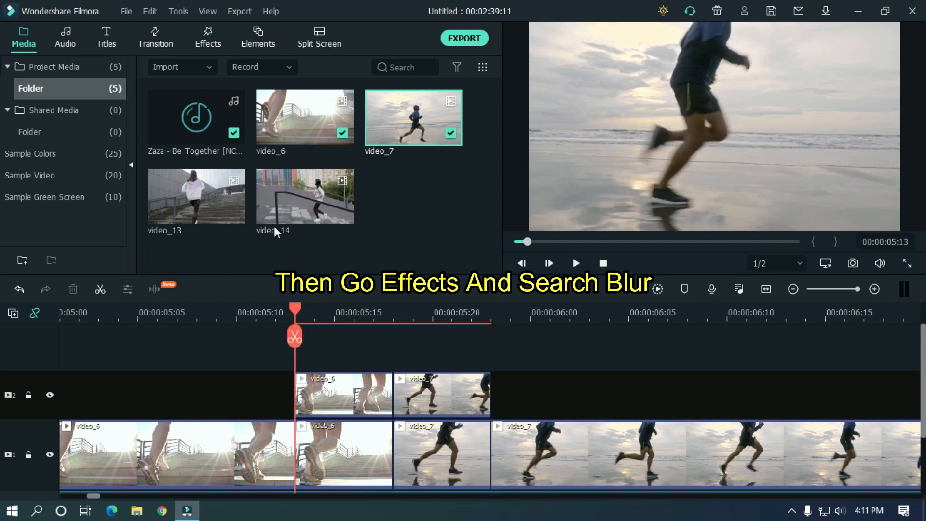
- Search the Effects library for the Blur effect
click(207, 38)
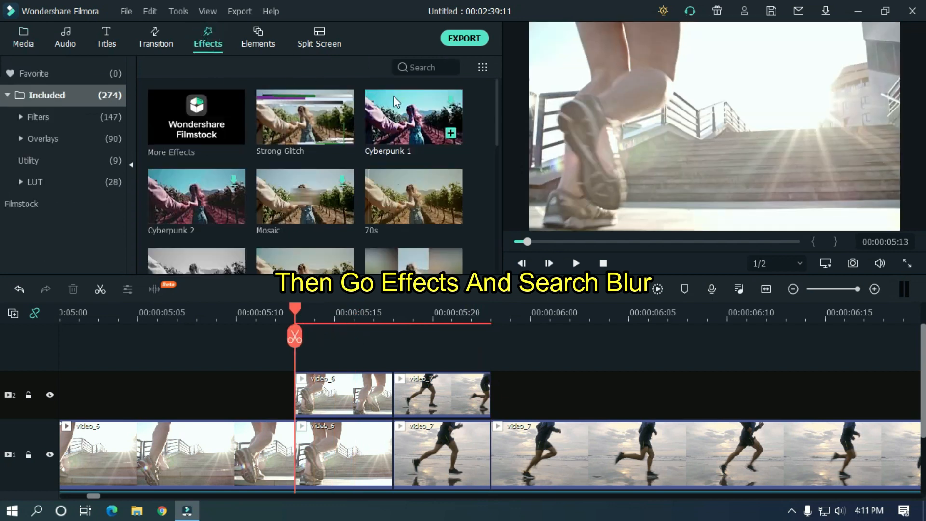
click(423, 66)
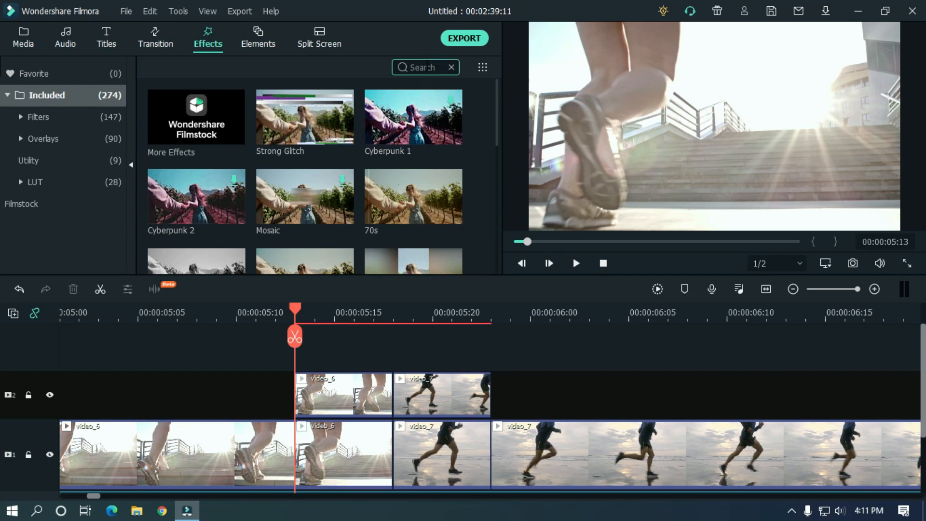
text(blur)
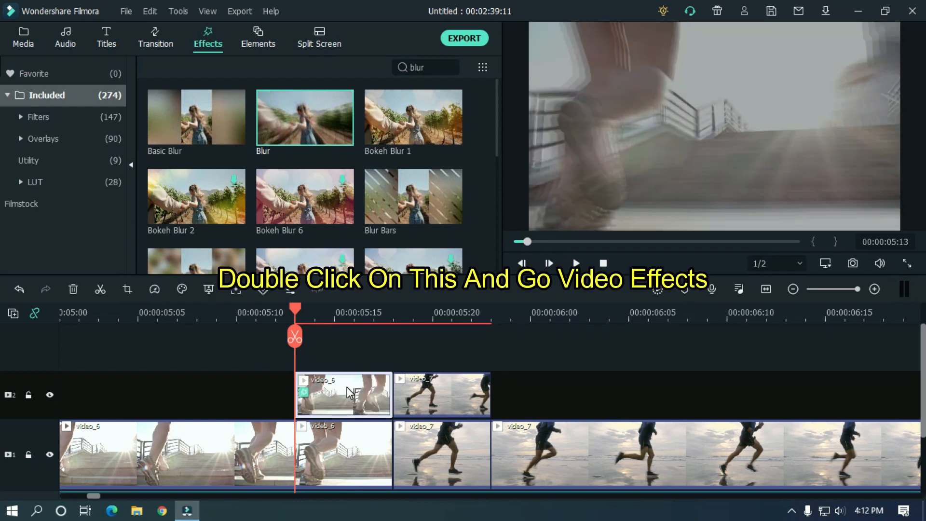
- Set the upper clip's Blur to Alpha 20, Phase Increment 30 and Zoom Rate 30
double_click(342, 394)
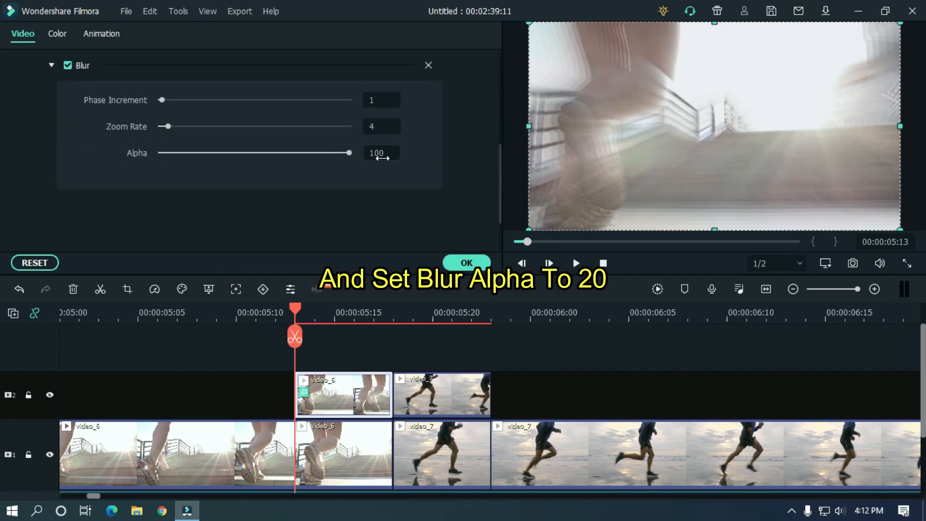
text(20)
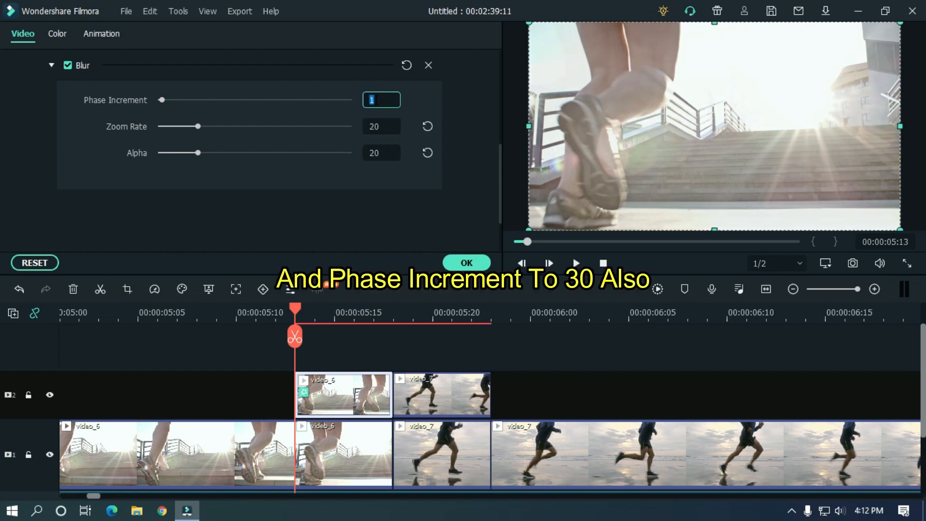
text(20)
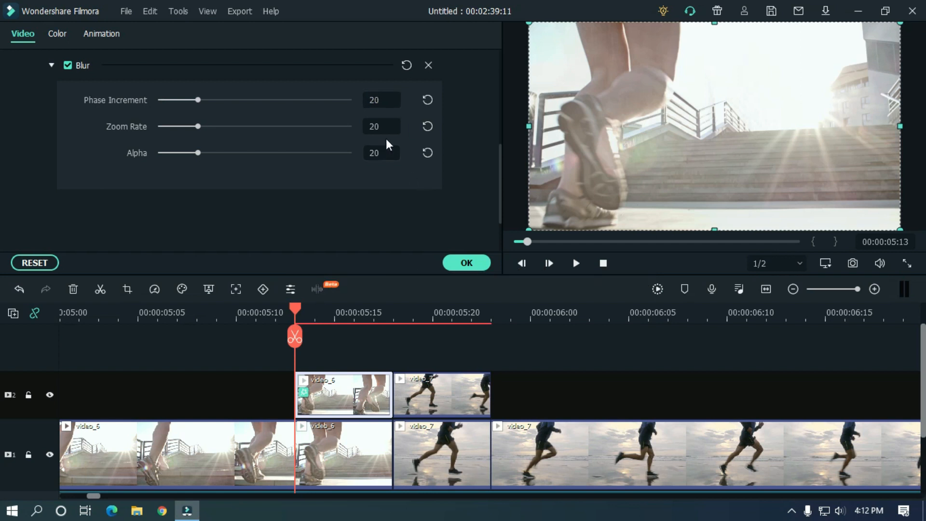
drag(198, 100, 216, 100)
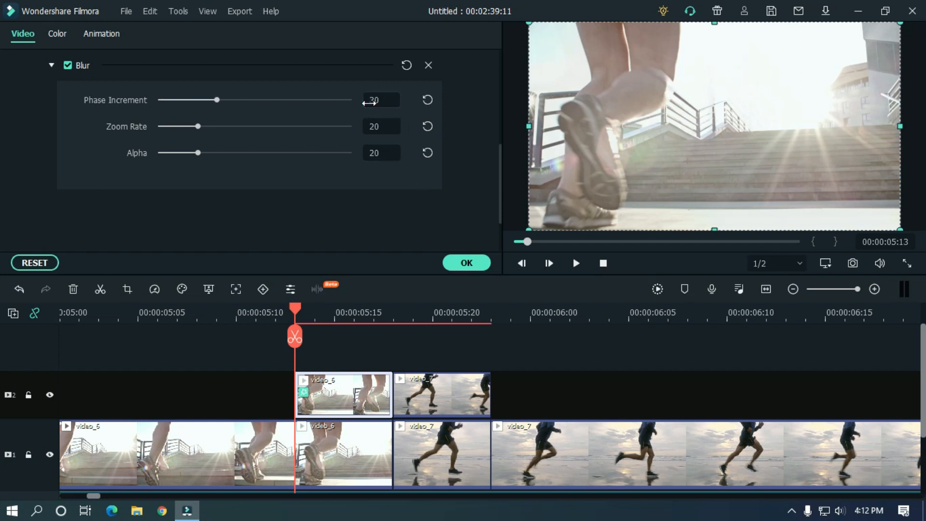
click(381, 126)
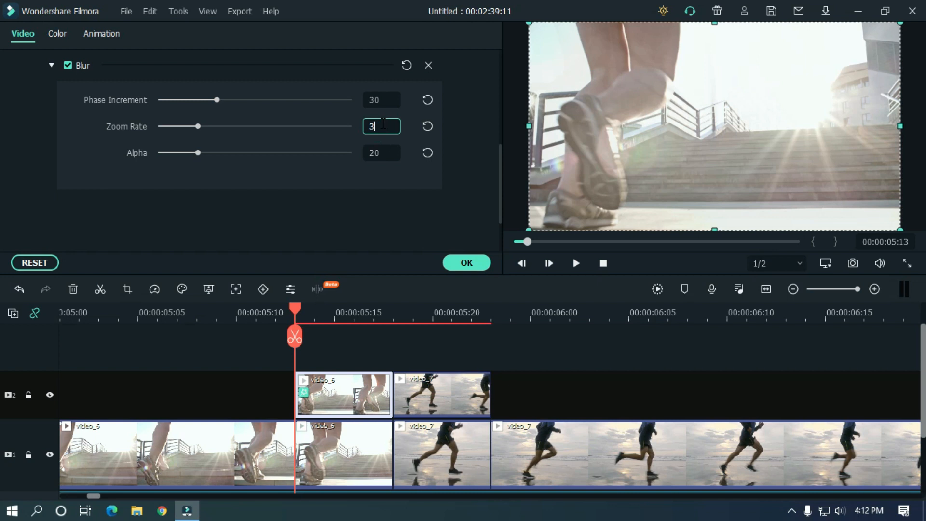
text(0)
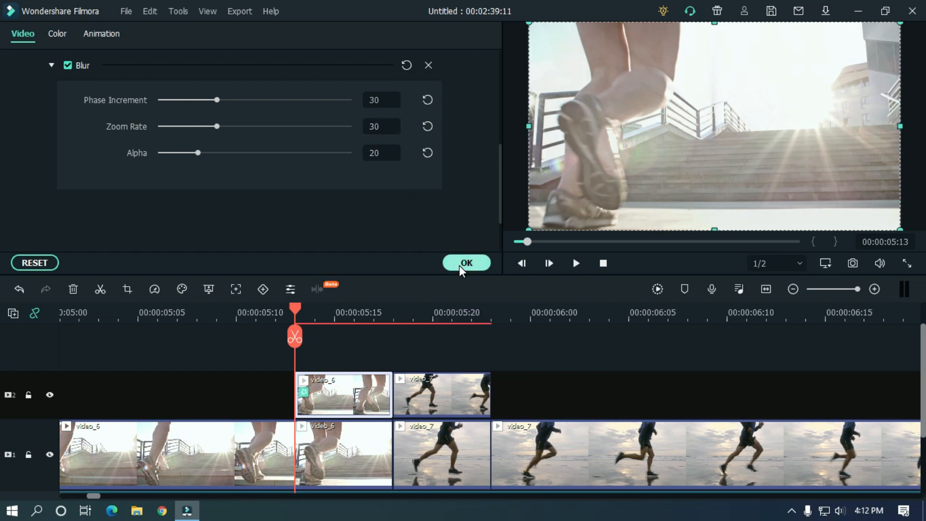
- Copy the video_6 overlay's Blur effect and paste it onto the video_7 overlay
right_click(342, 394)
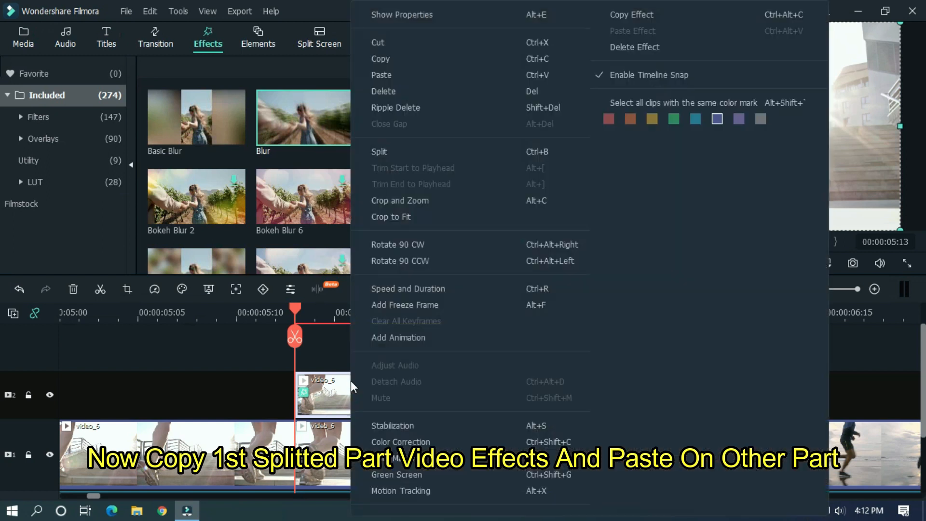
mouse_move(392, 426)
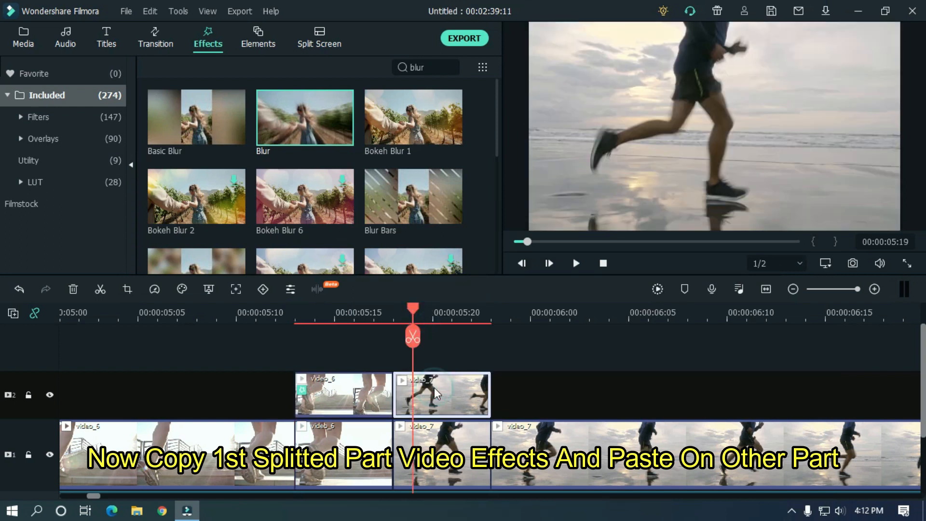
right_click(442, 395)
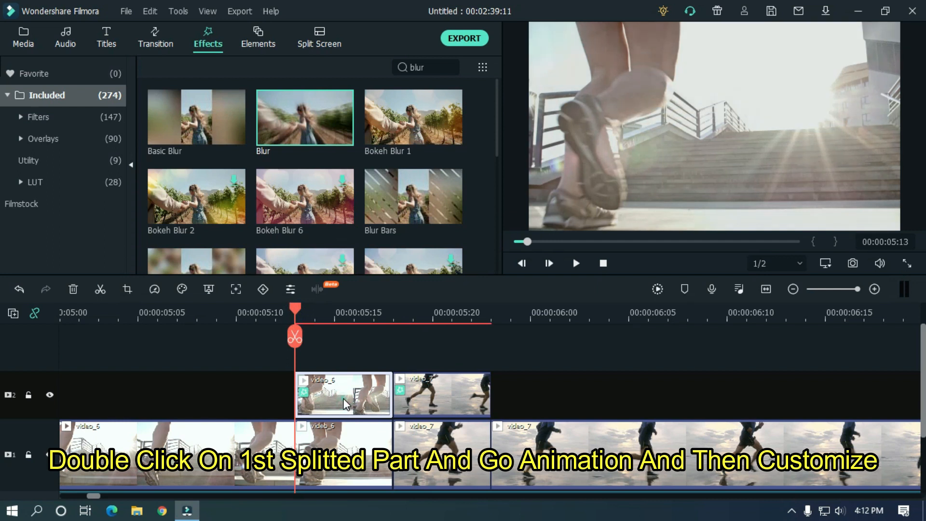
- Set the upper video_6 copy's custom animation scale to 105%
double_click(342, 394)
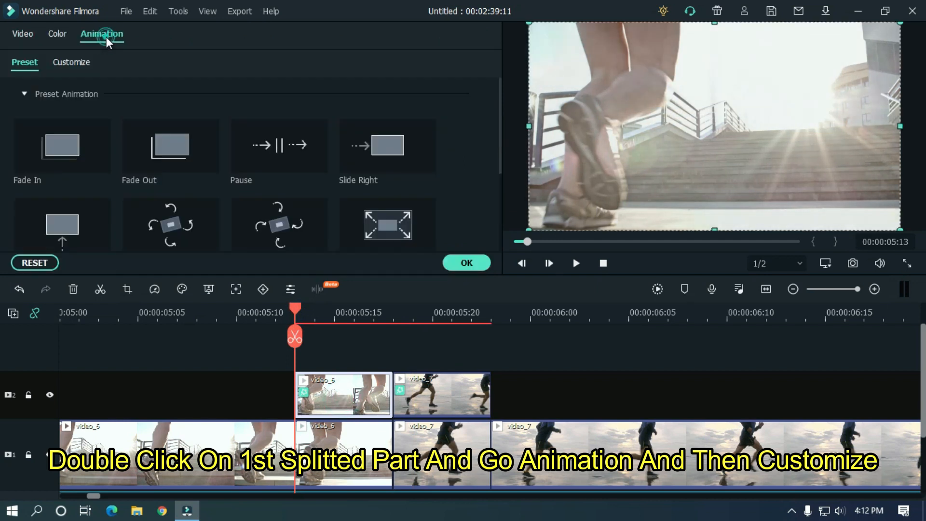
click(71, 63)
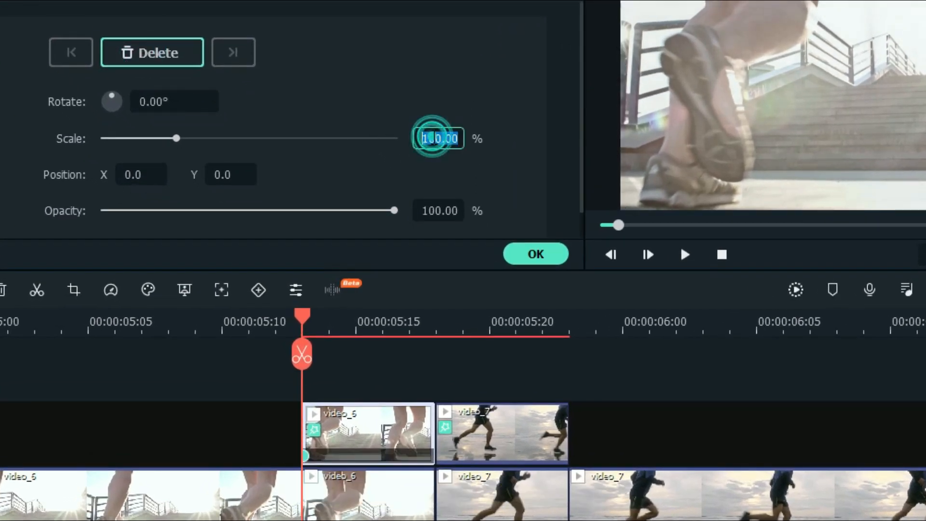
text(105)
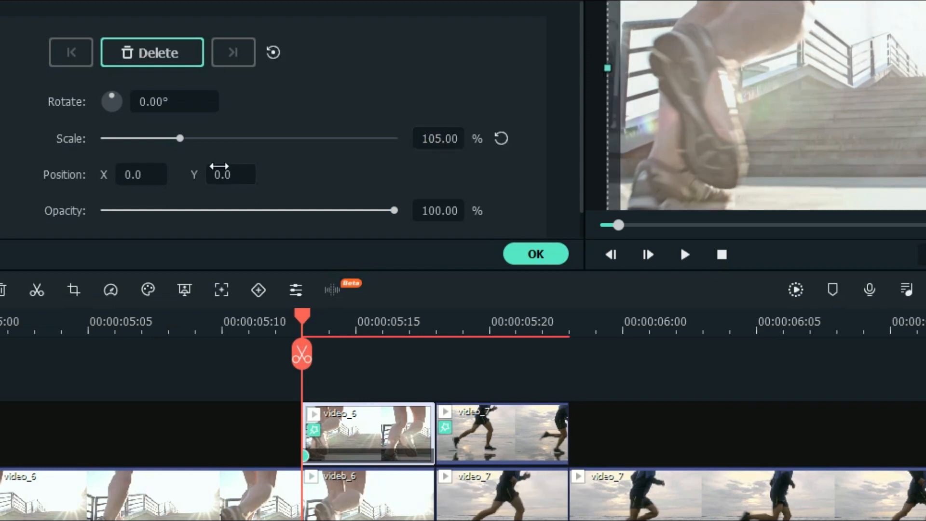
- Add position keyframes alternating X/Y between 9 and -9 across the clip
click(140, 174)
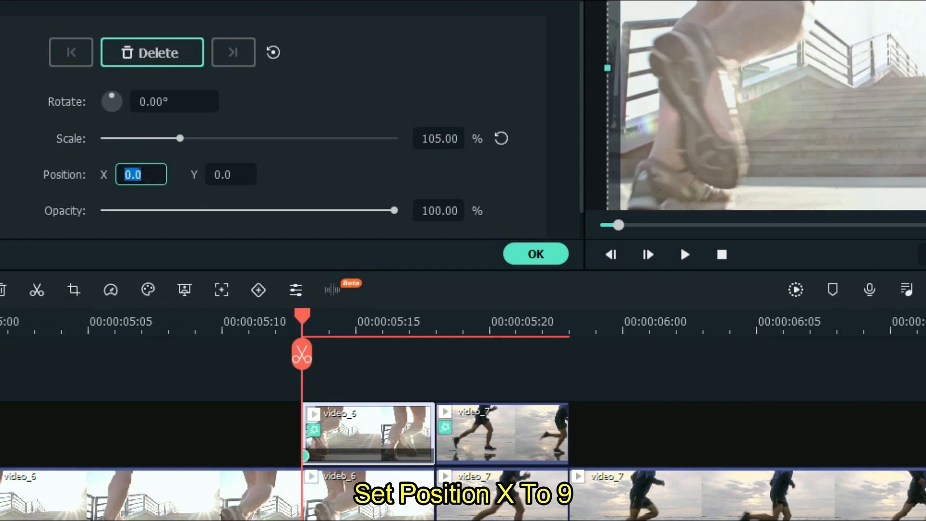
click(231, 174)
text(9)
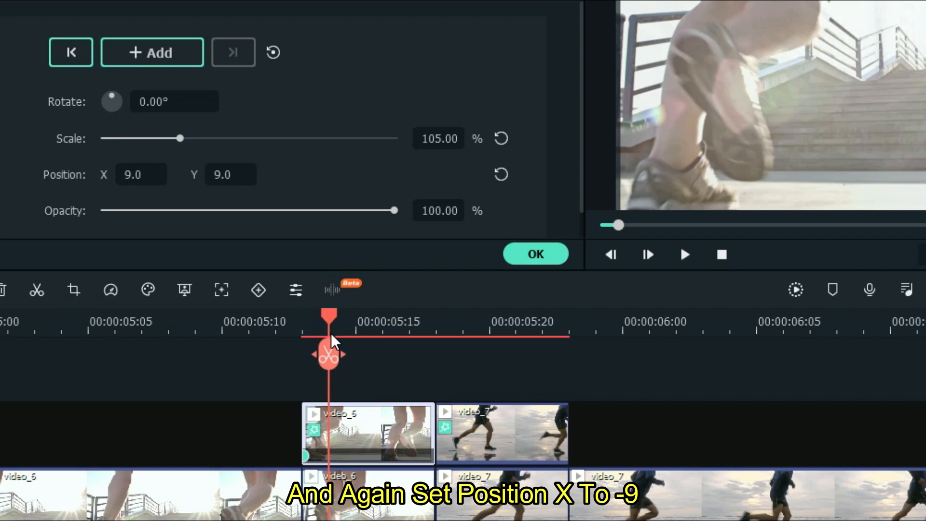
click(142, 174)
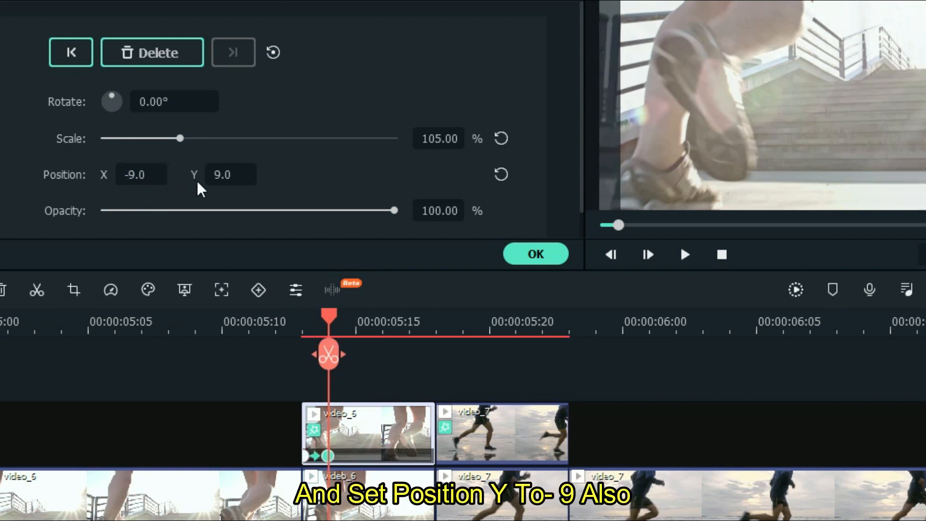
text(-9)
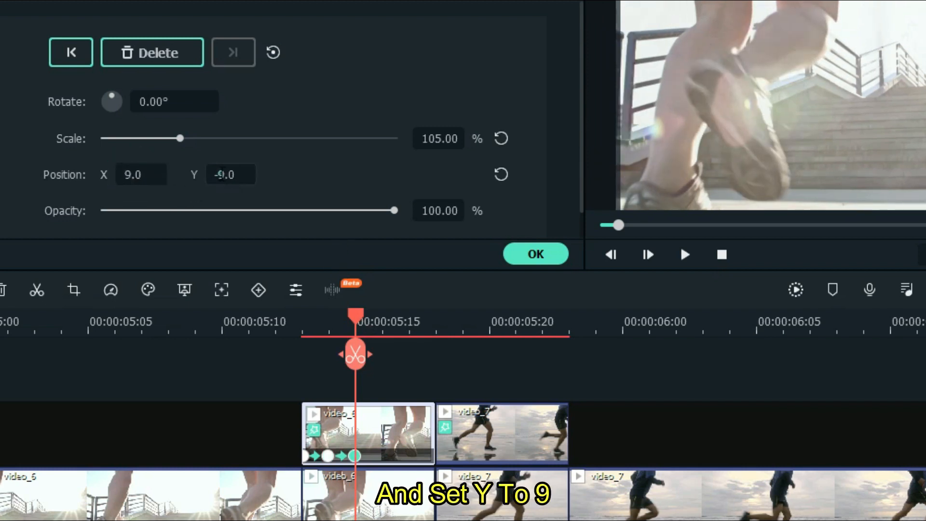
text(9.0)
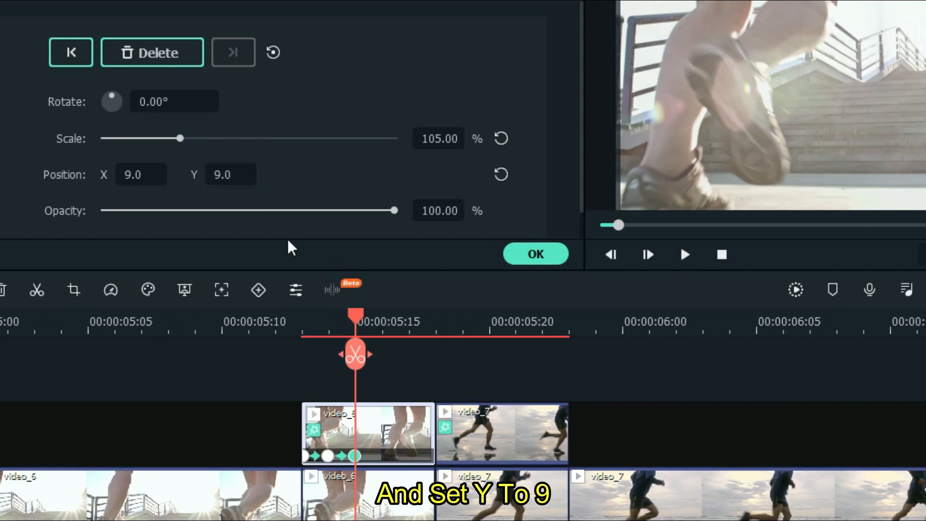
click(647, 254)
text(-9)
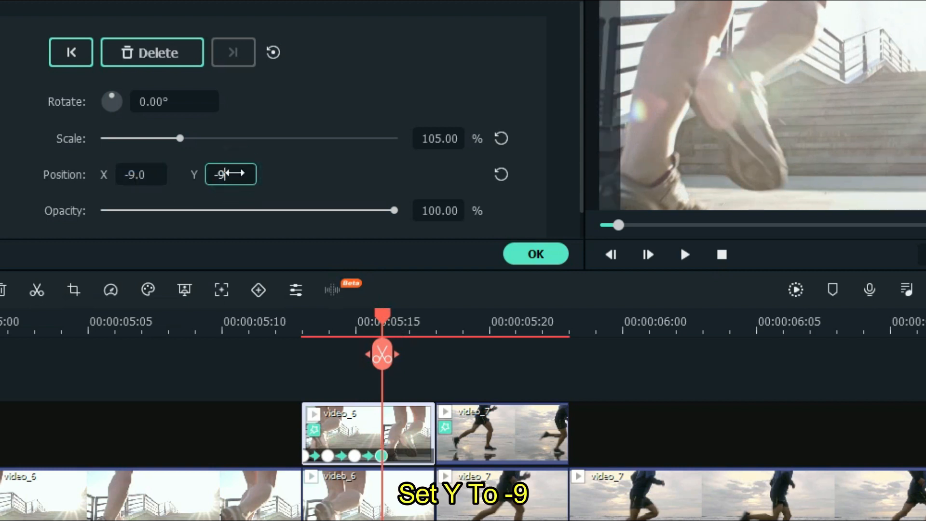
click(648, 254)
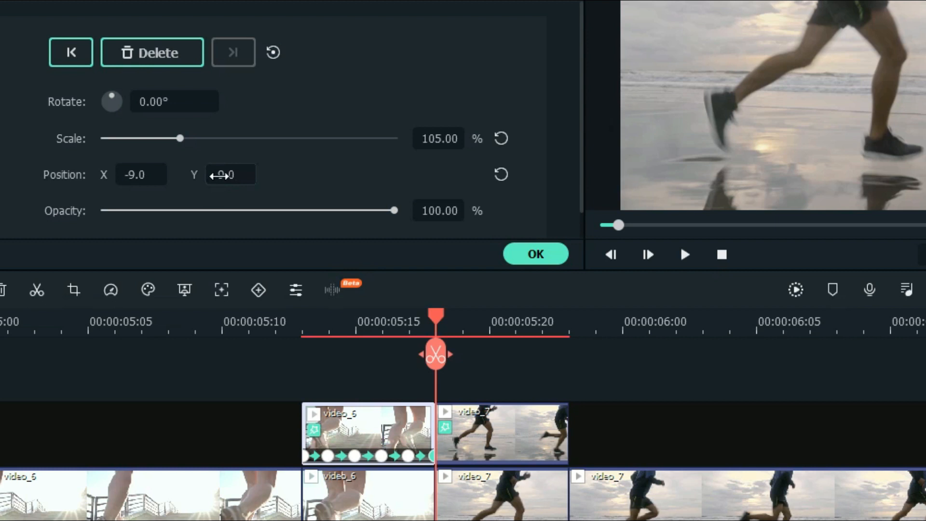
click(501, 431)
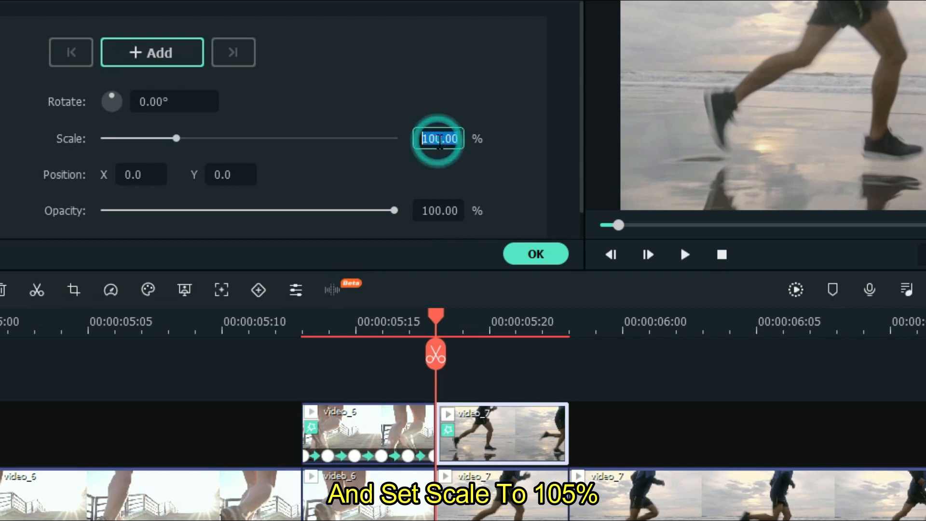
- Give the video_7 overlay 105% scale and position keyframes alternating 9 and -9
text(105.00)
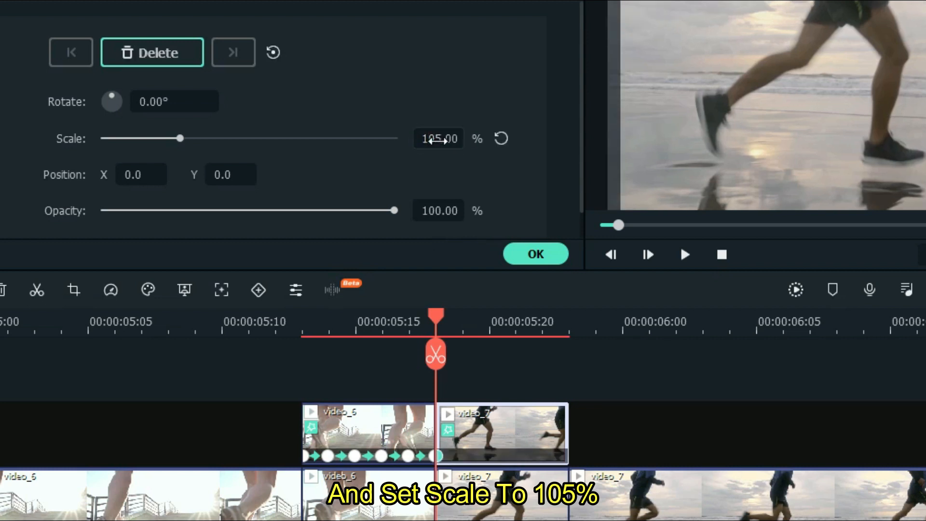
click(140, 174)
text(9)
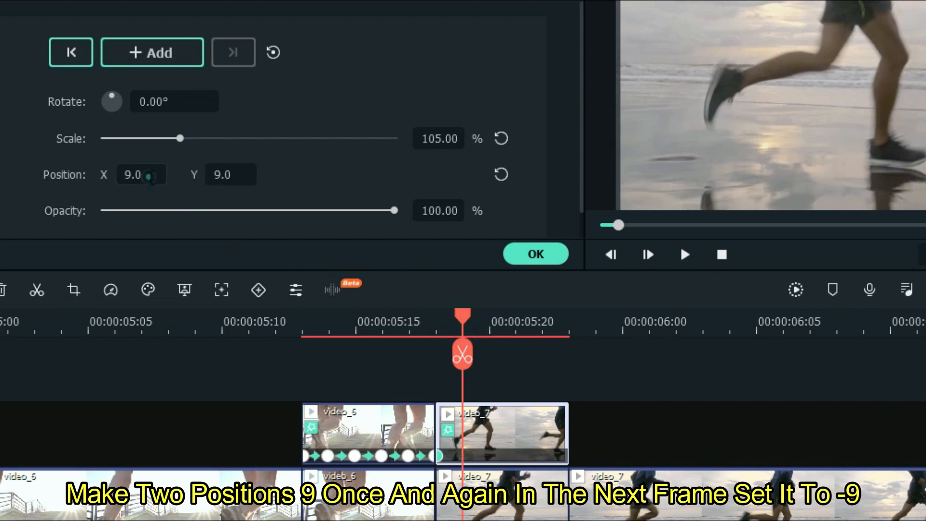
text(-9.0)
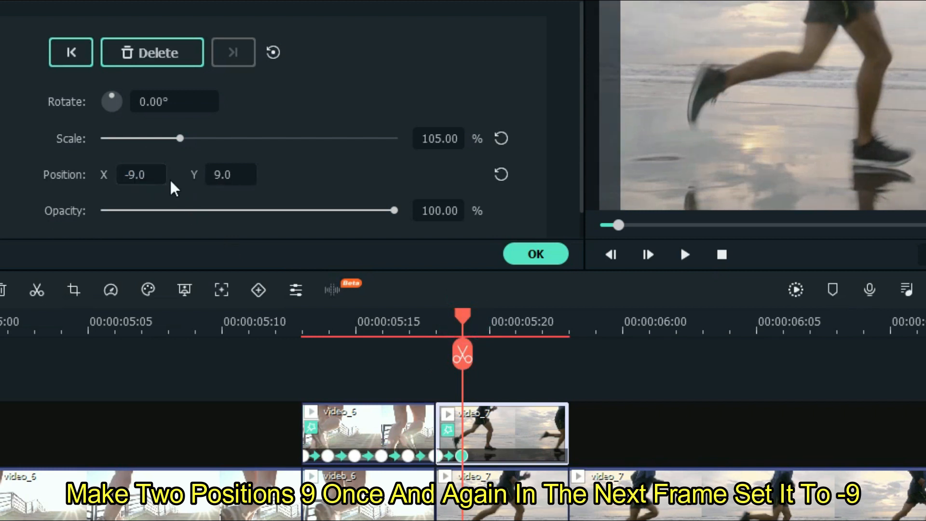
text(-9.0)
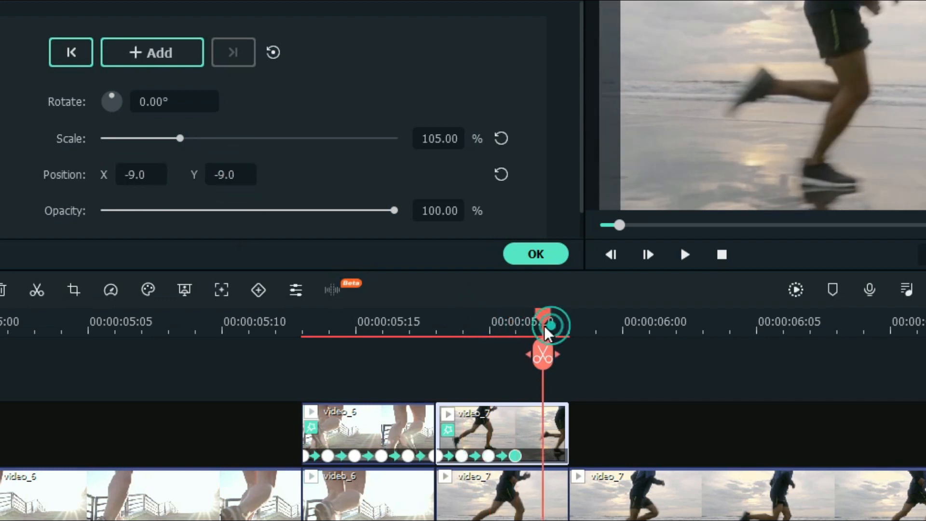
click(141, 174)
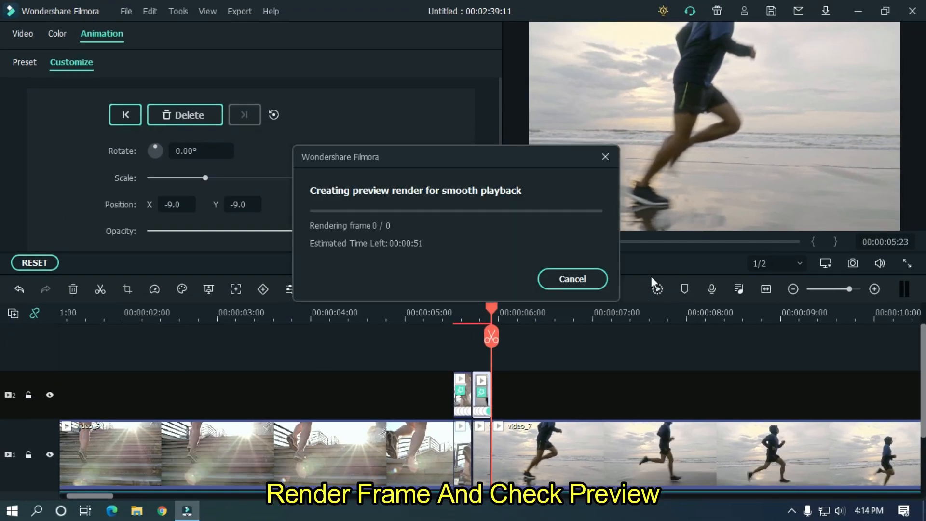
- Replay the rendered transition in the preview from just before it starts
click(571, 278)
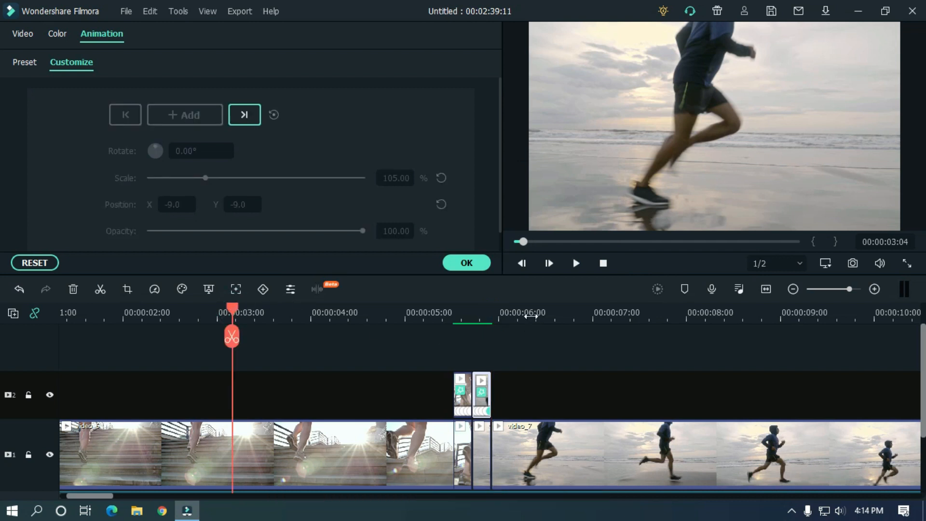
click(575, 263)
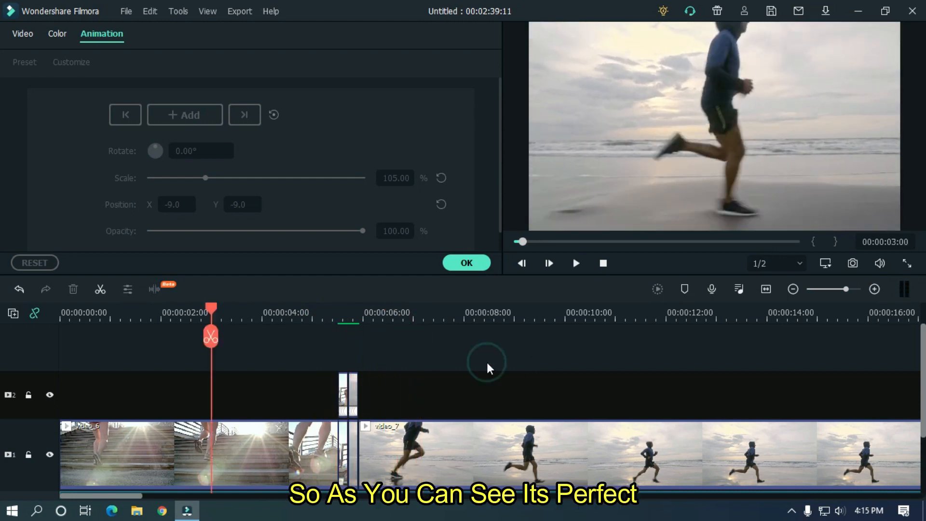
click(574, 264)
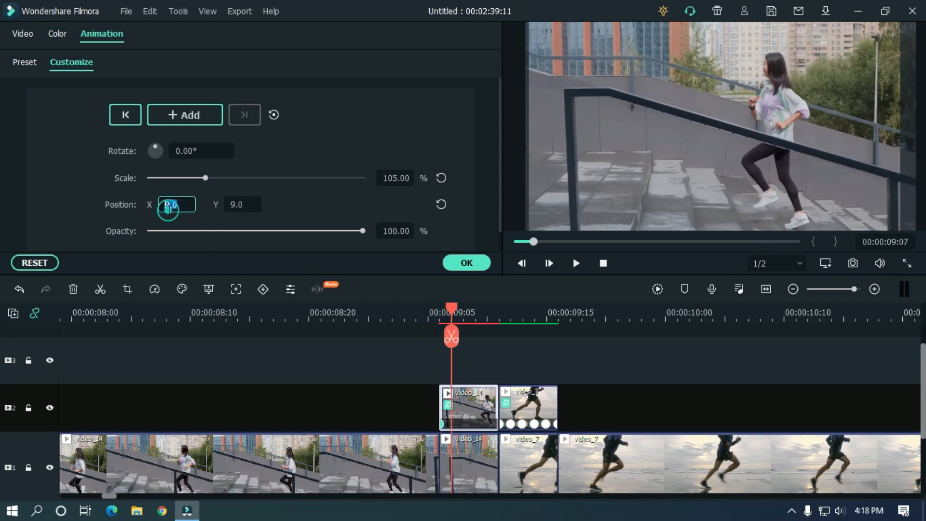
- Enter a -6 position value on the nine-second video_14 overlay's shake keyframes
text(-6)
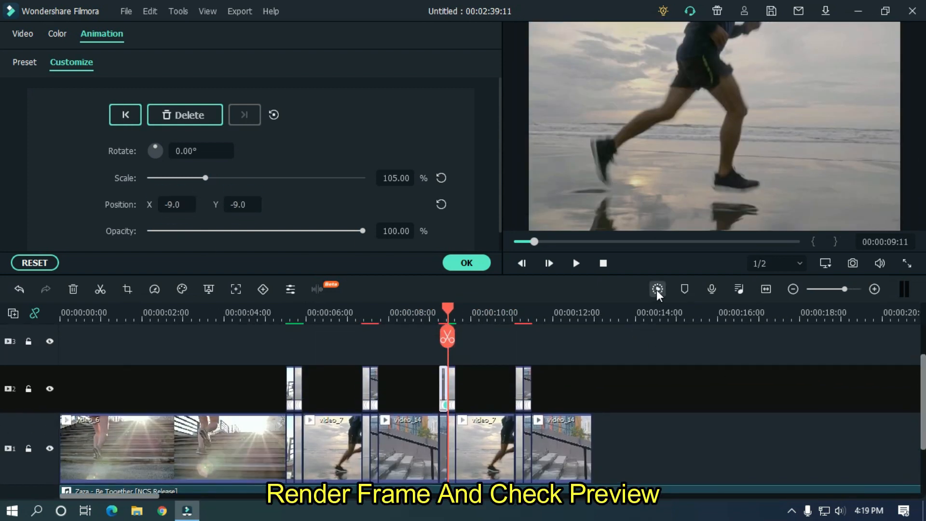
- Render the timeline preview and open the MP4 export window at 1920x1080
click(657, 289)
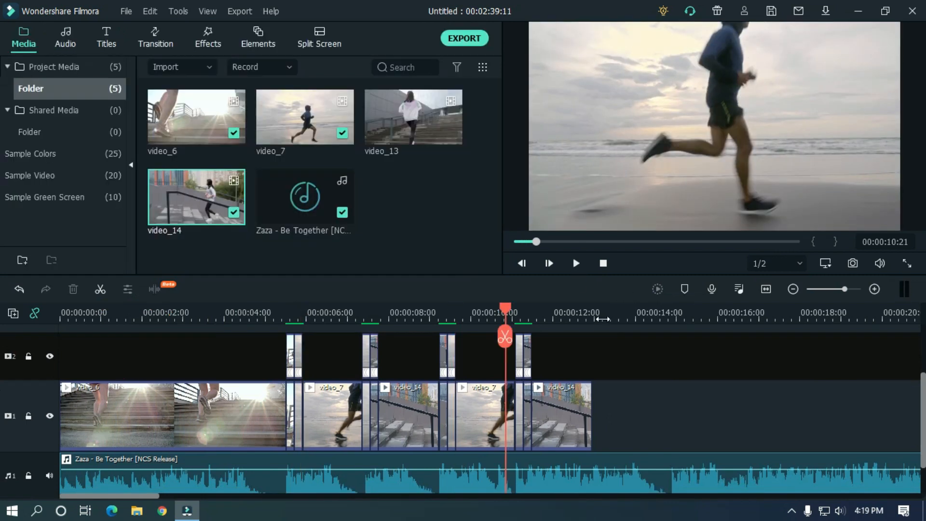
click(464, 39)
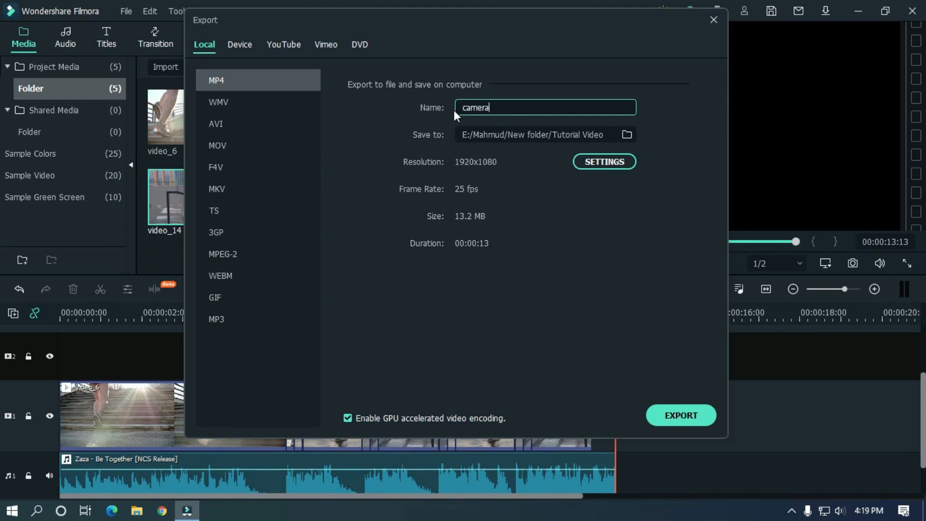